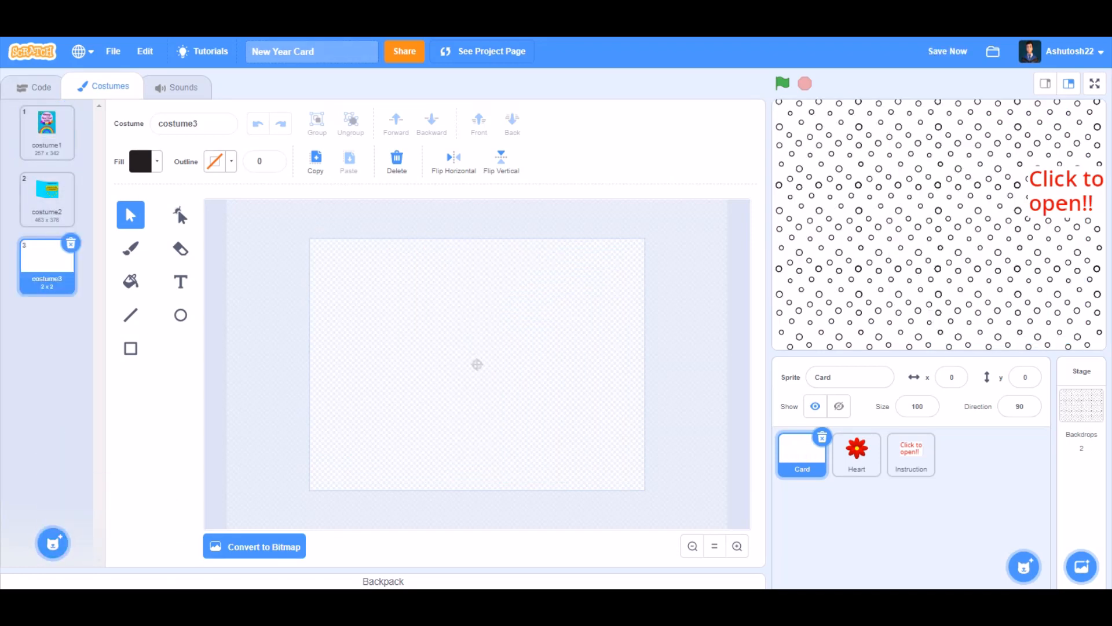
- Draw the petal ellipse and a small brown centre circle for the flower costume
click(181, 315)
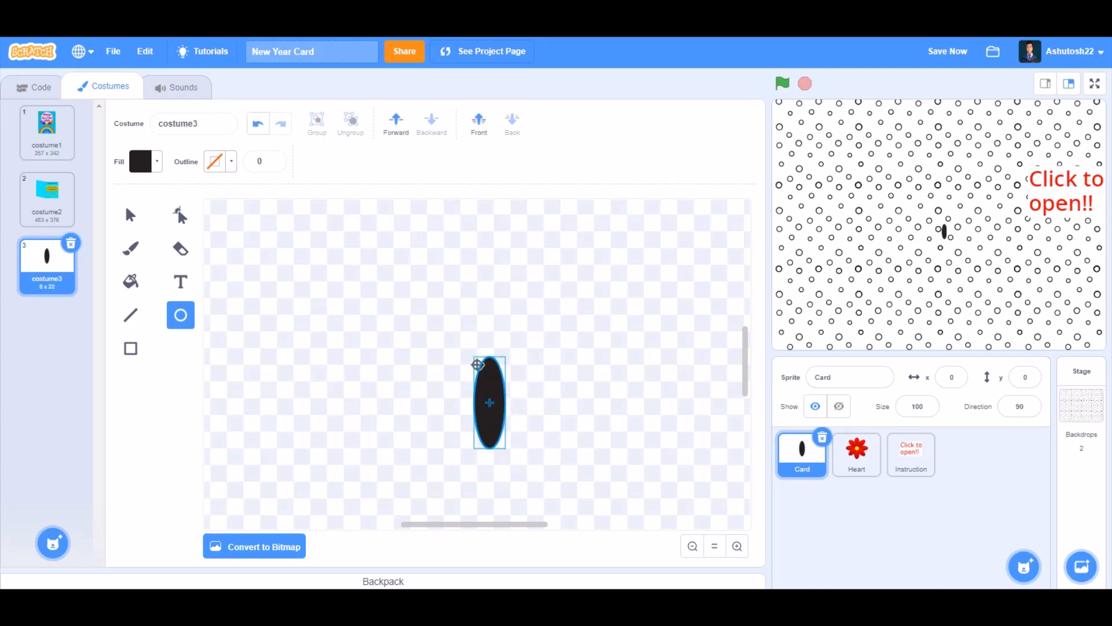
drag(489, 402, 476, 402)
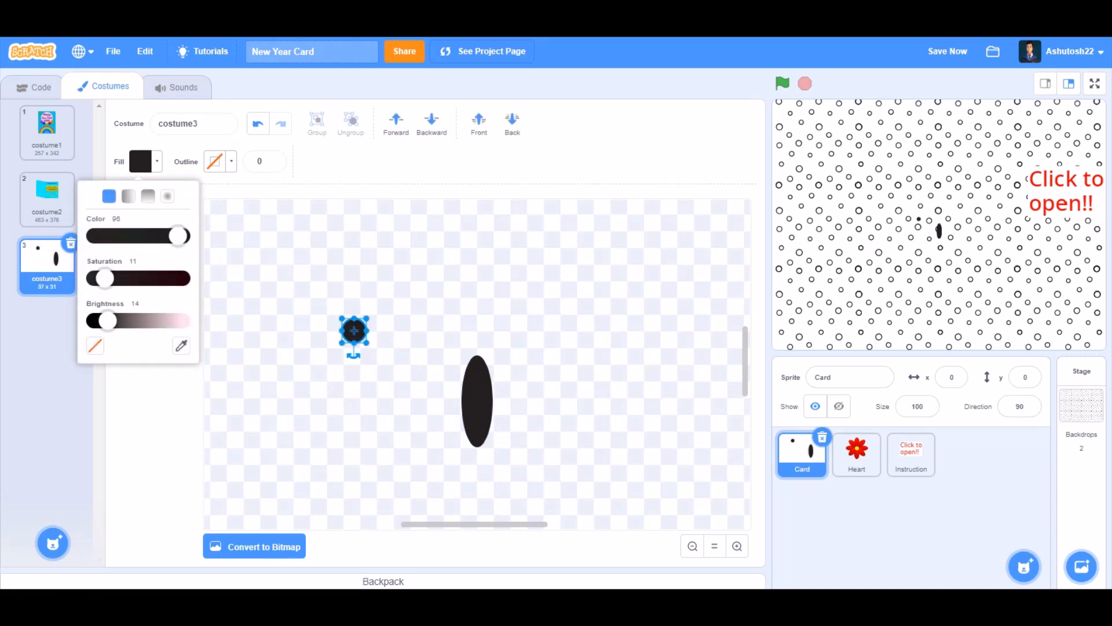
drag(177, 235, 96, 235)
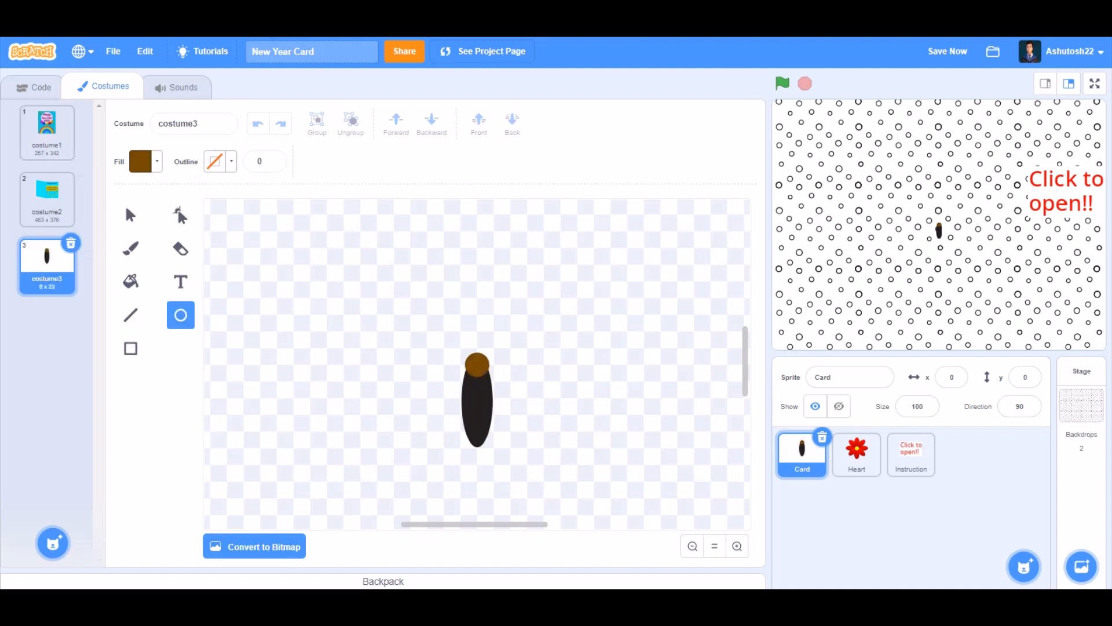
click(141, 161)
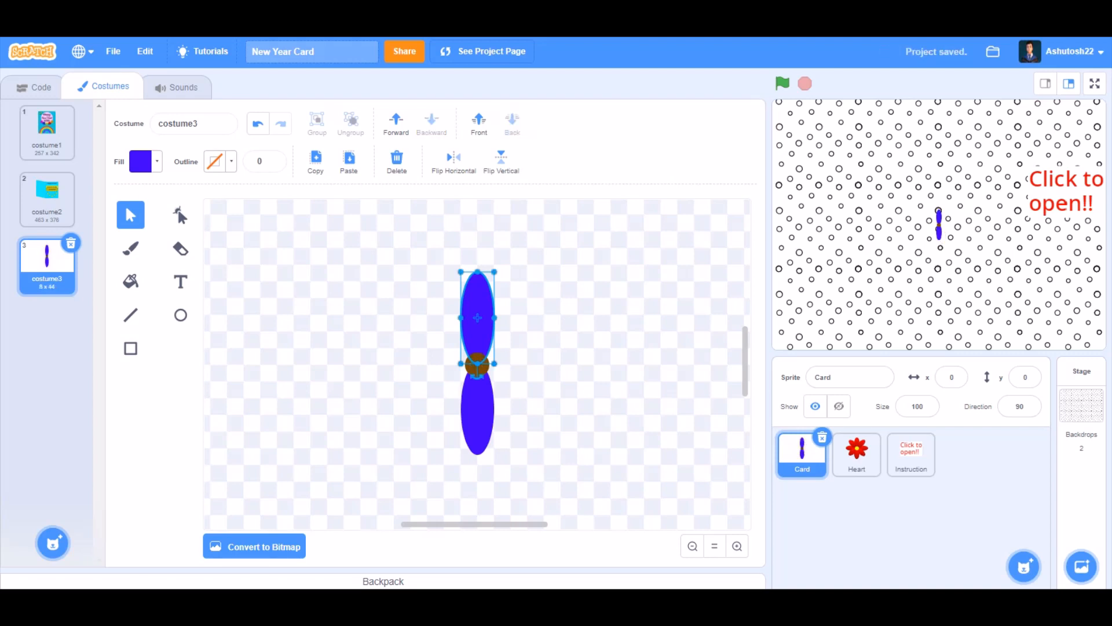
- Copy and rotate petals to eight, fill them with a blue gradient, and return to the Card's code
click(316, 119)
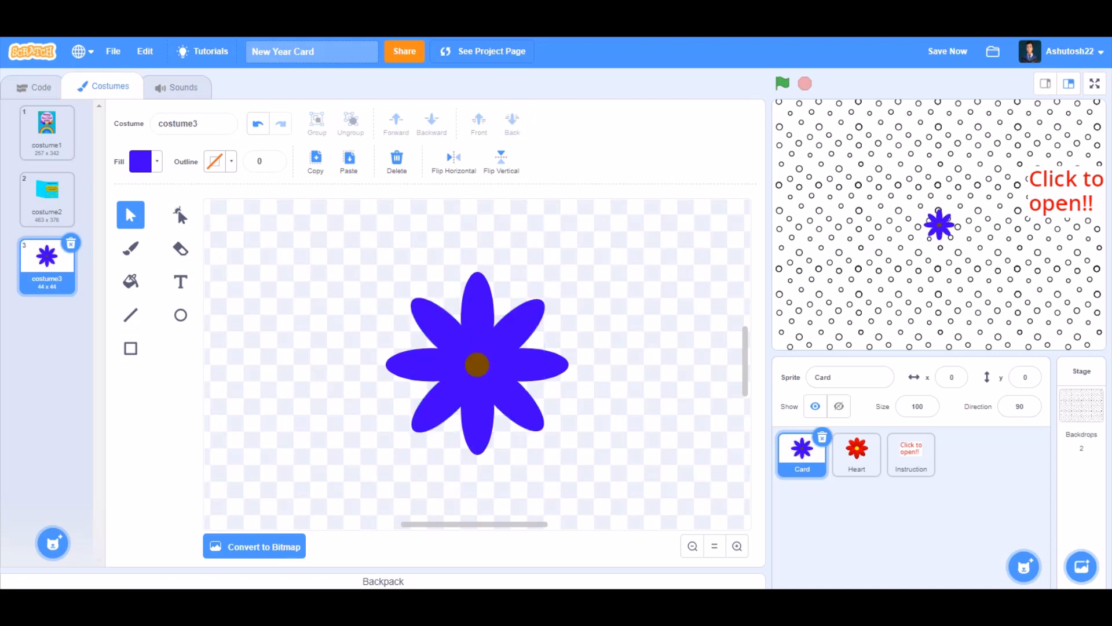
click(141, 161)
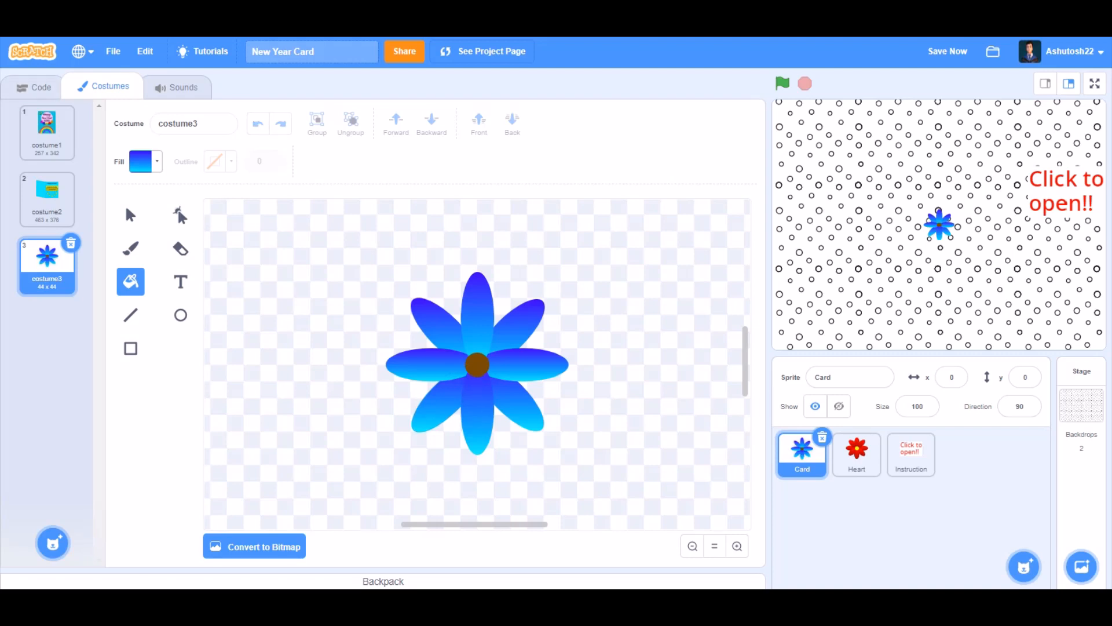
click(131, 215)
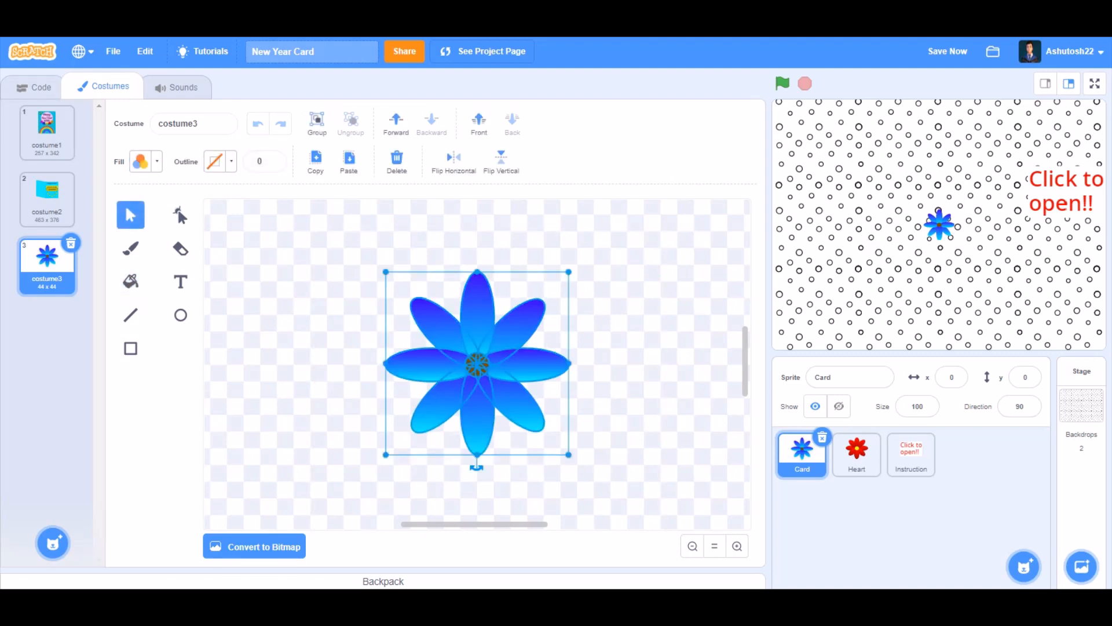
click(41, 87)
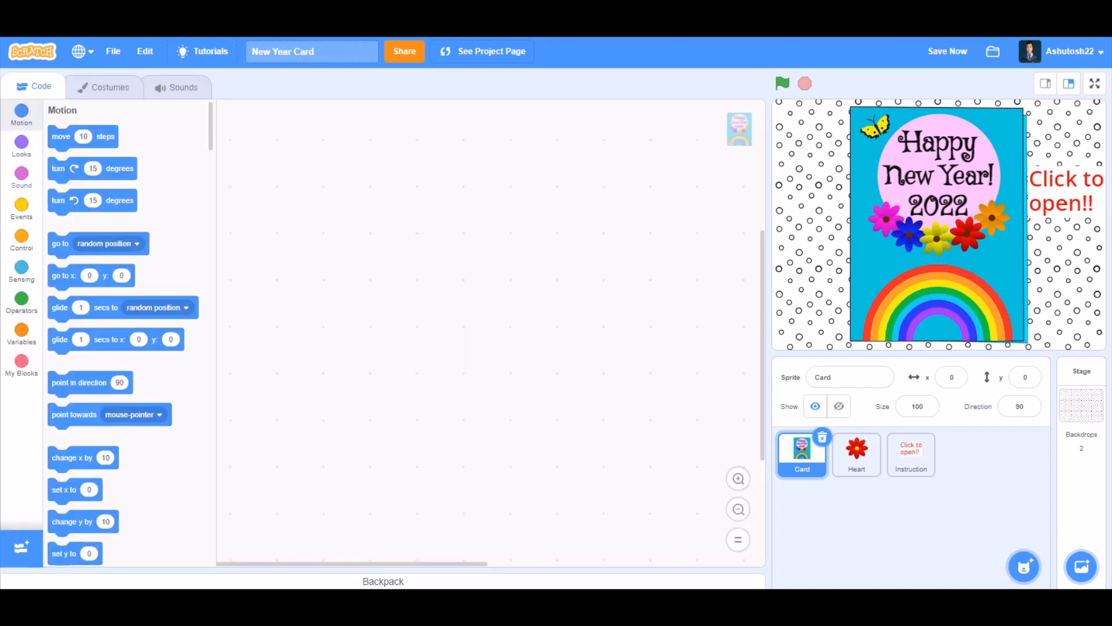
- Script costume1 and show on green flag, and costume2 plus broadcast message1 when the Card is clicked
click(20, 207)
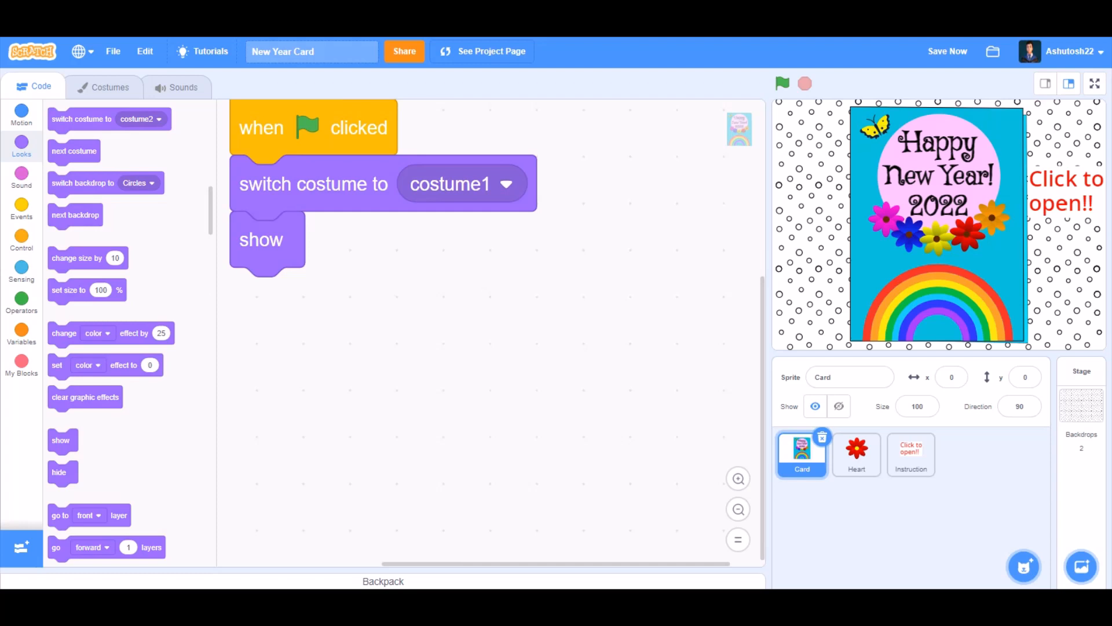
click(20, 208)
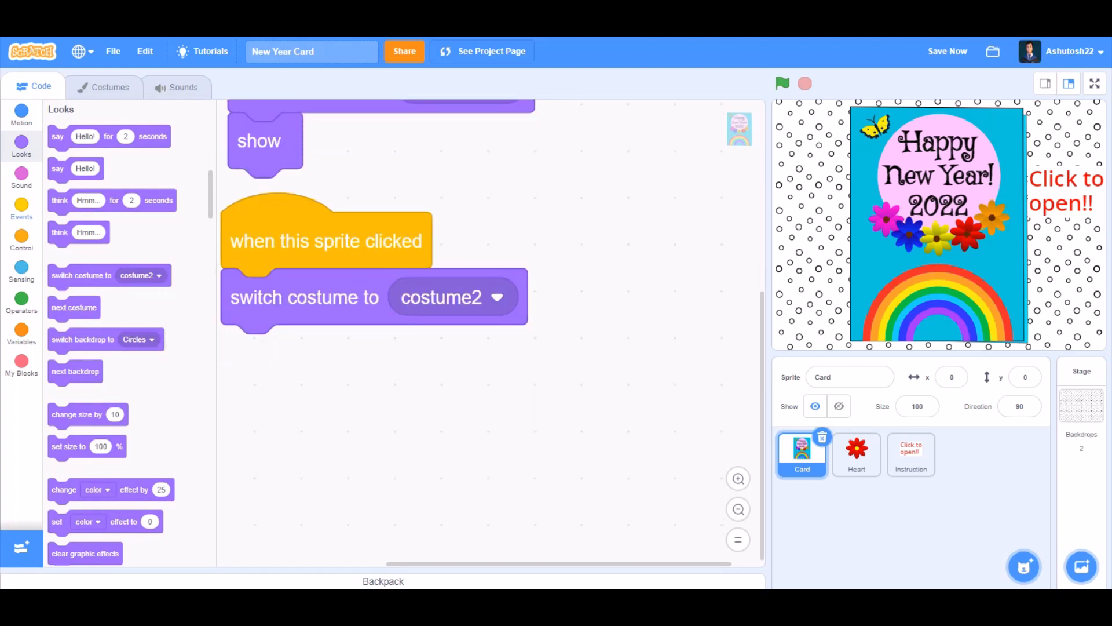
click(20, 209)
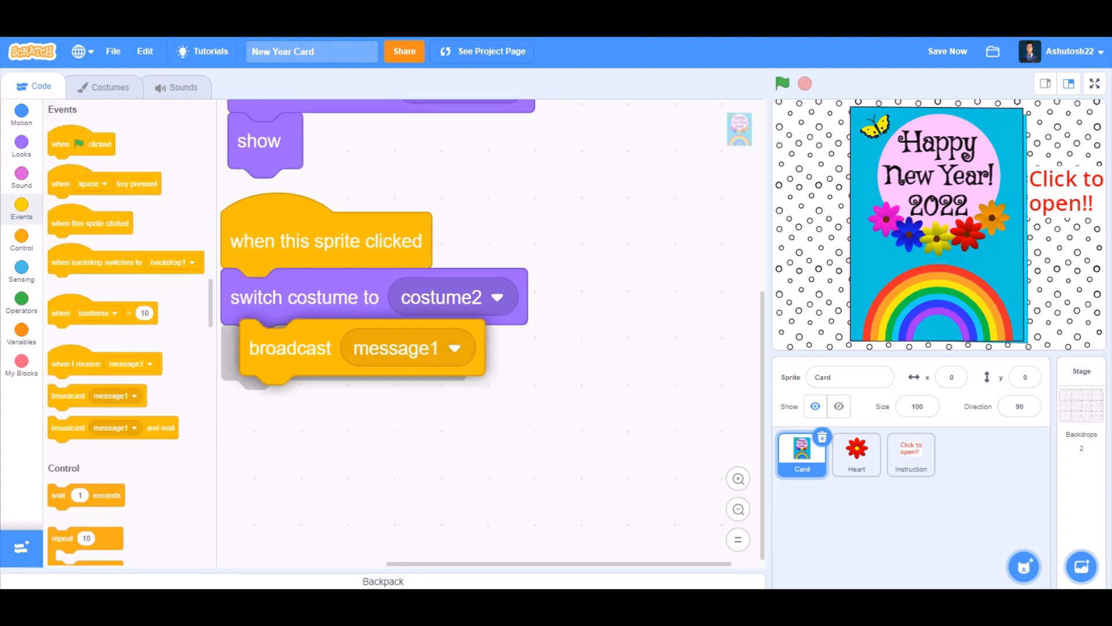
- Create a new broadcast message named 'Hide Instruction' for the Card's click script
click(453, 347)
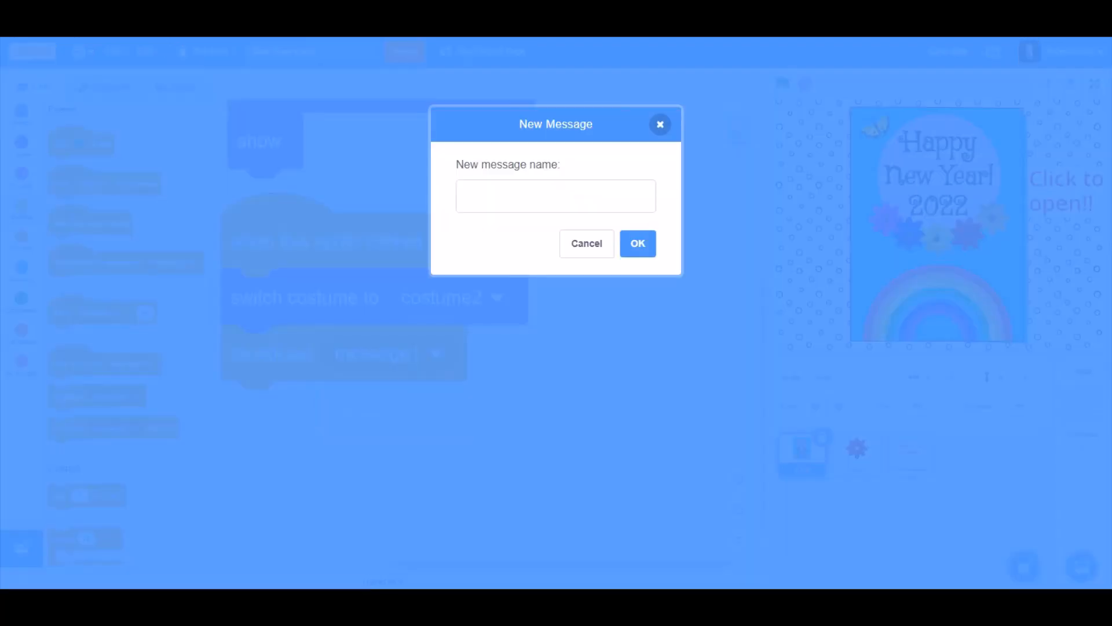
click(555, 196)
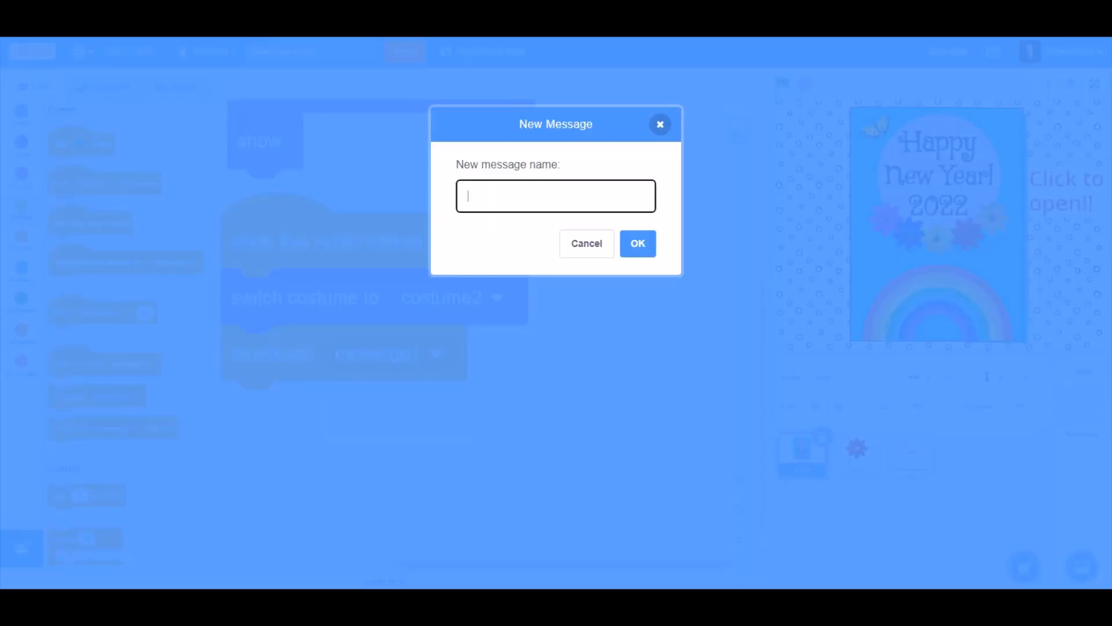
text(Hide)
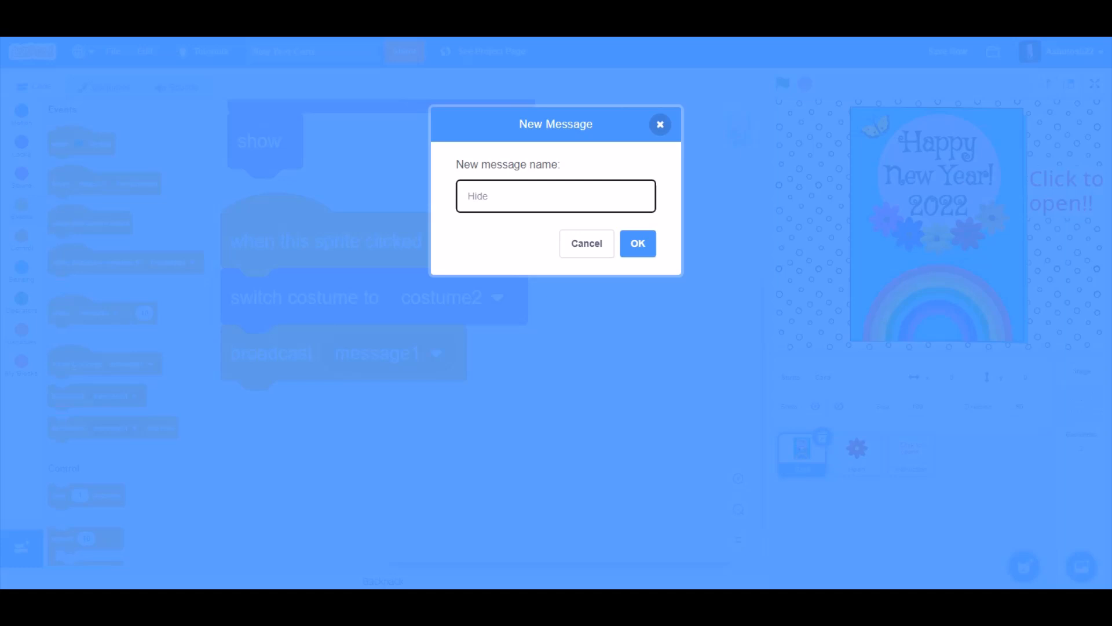
text(Instru)
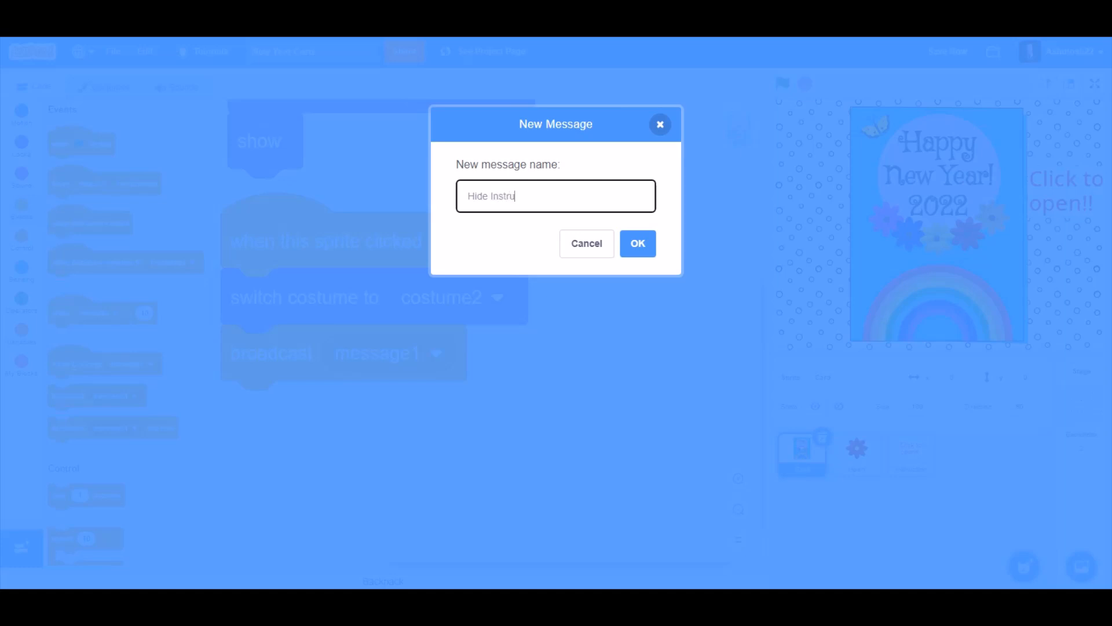
click(636, 243)
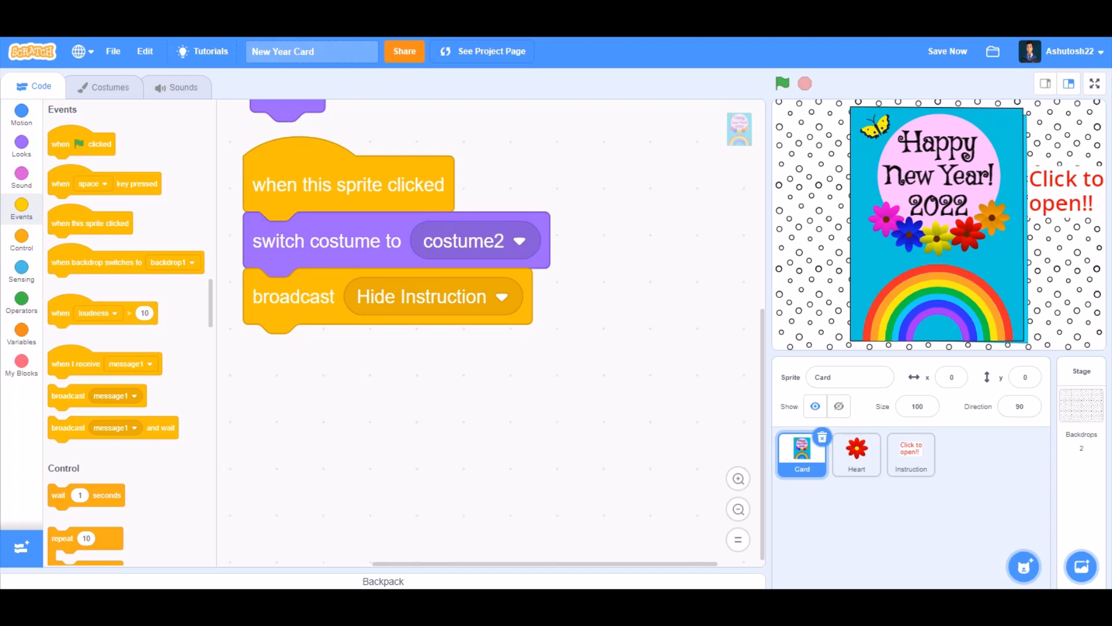
- Add a forever loop playing sound Xylo3 until done, then select the Heart sprite
scroll(down, 3)
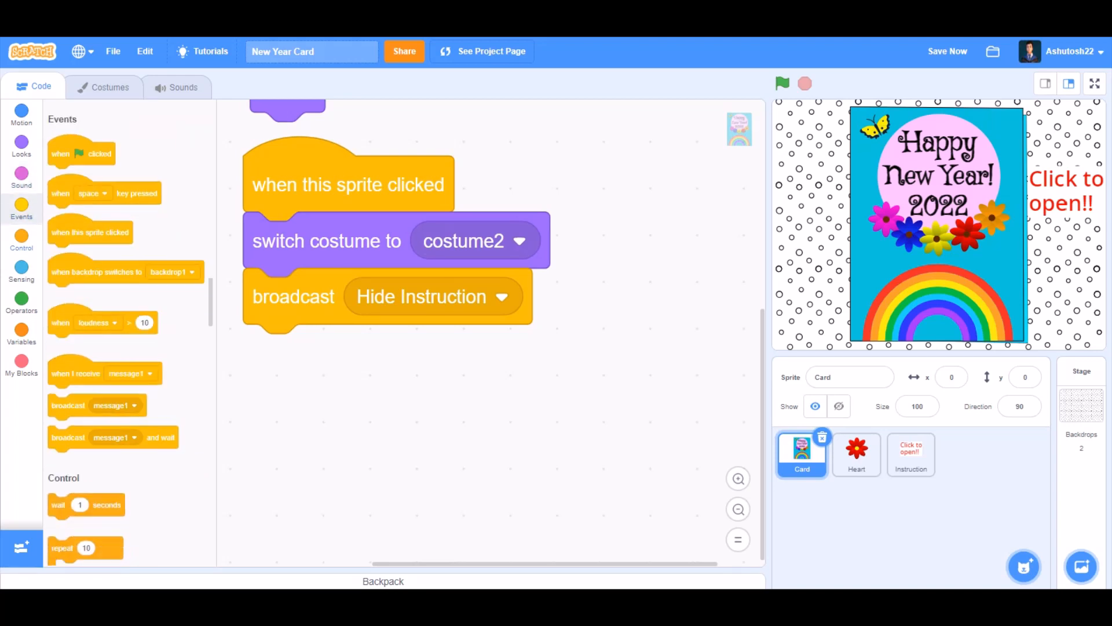
click(21, 241)
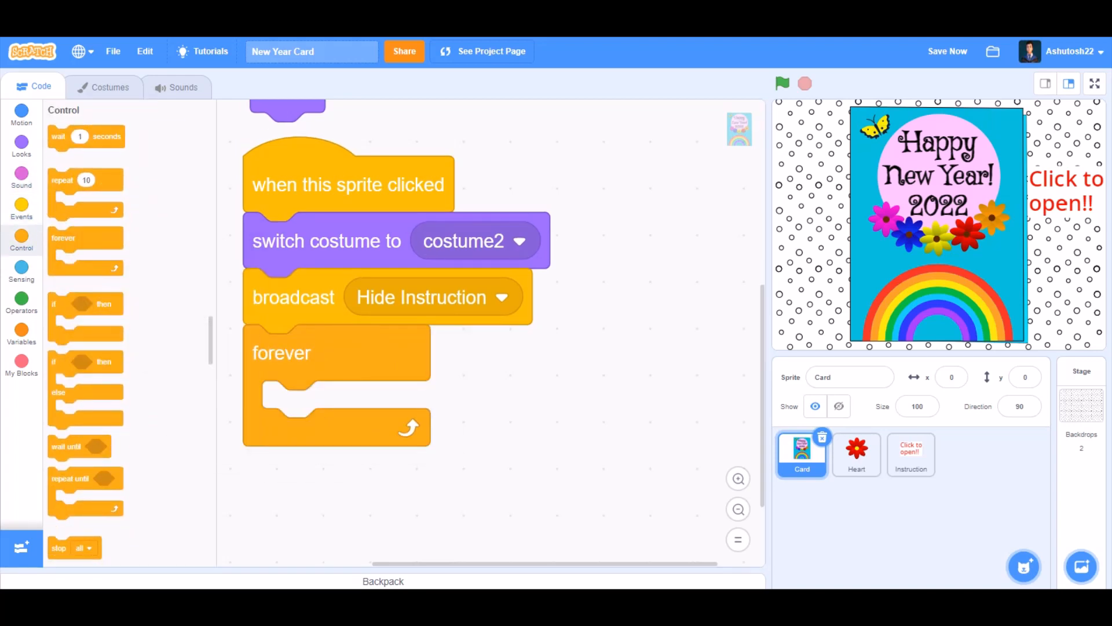
click(21, 176)
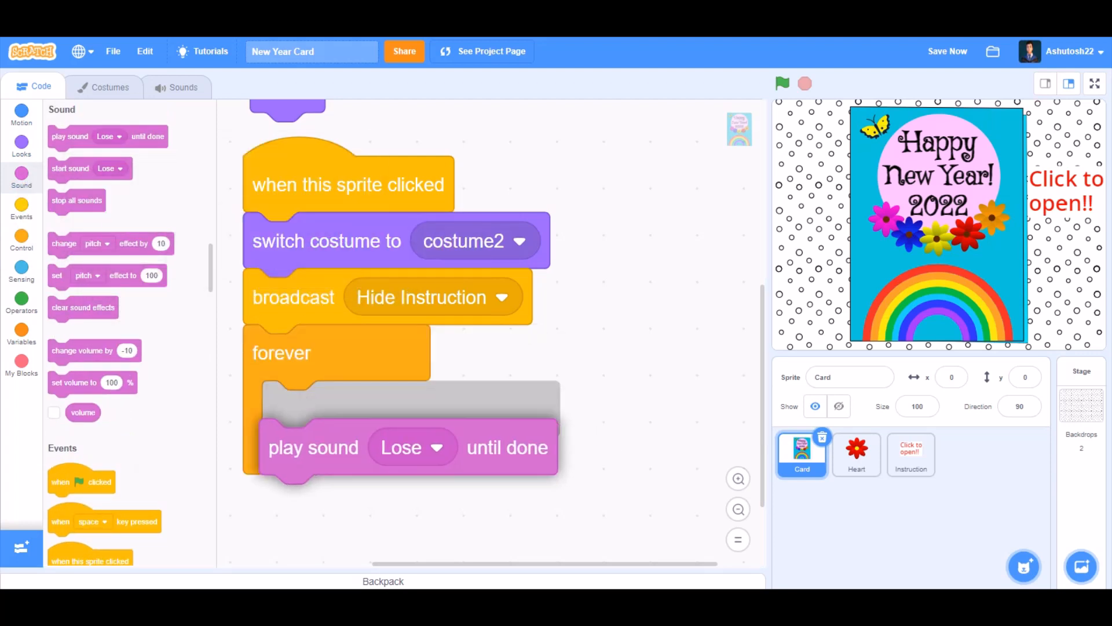
click(437, 448)
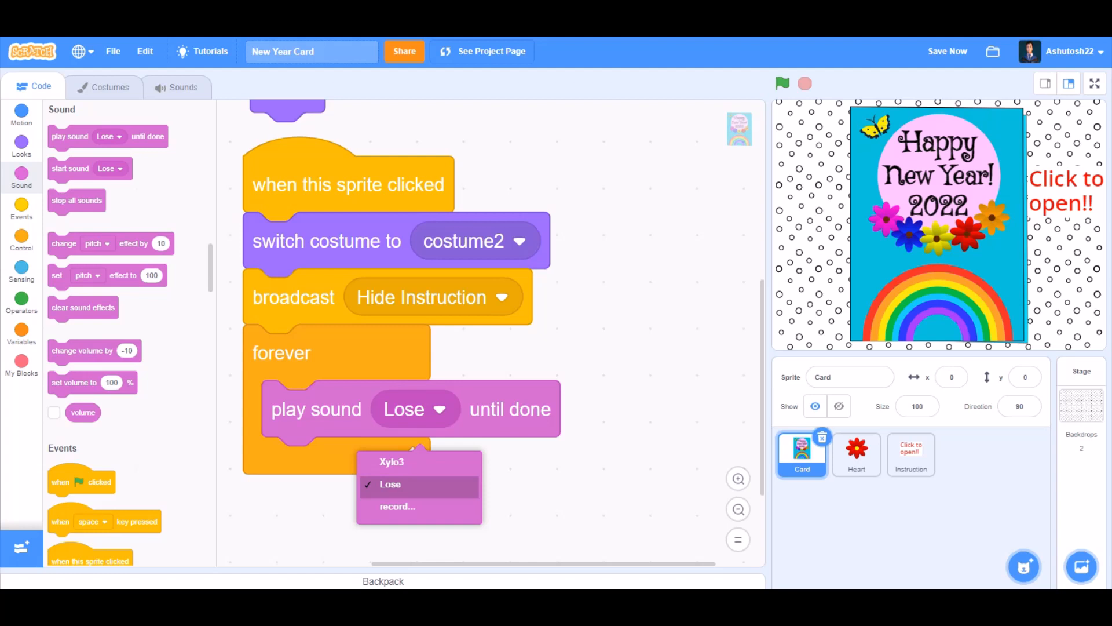
click(392, 462)
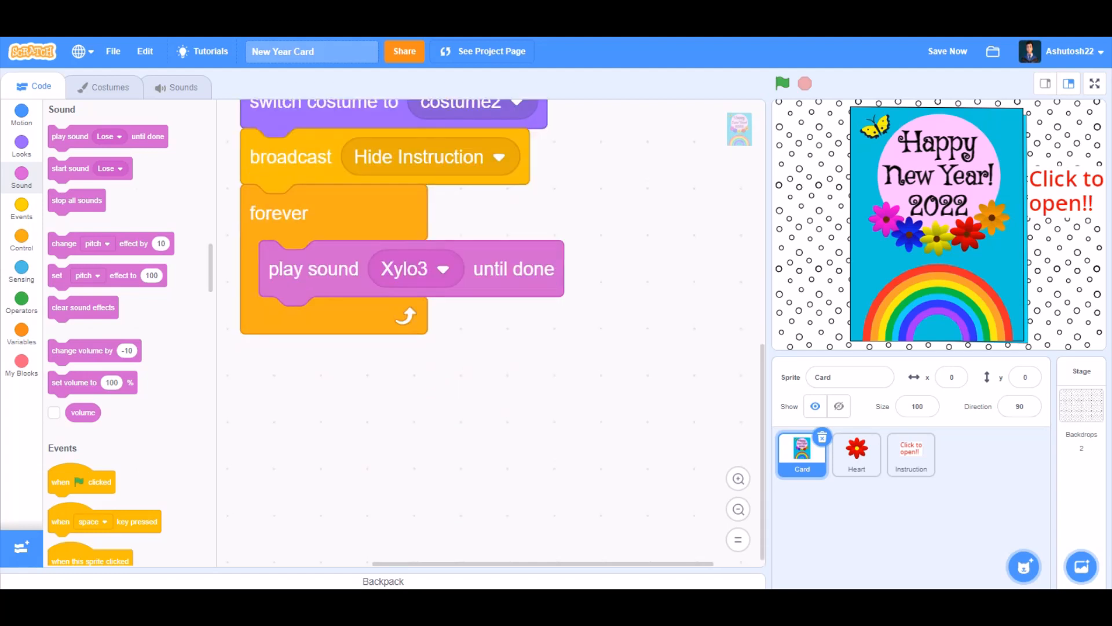
click(856, 454)
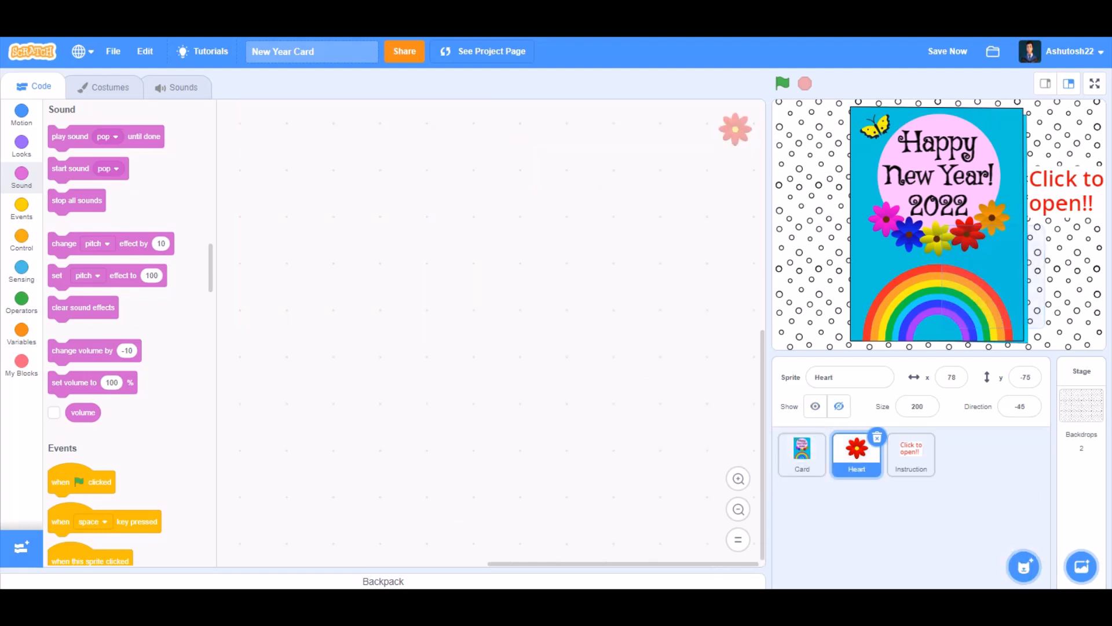
- On green flag send the Heart to x 78, y -75 and hide it; add a 'when I receive Hide Instruction' hat
click(21, 210)
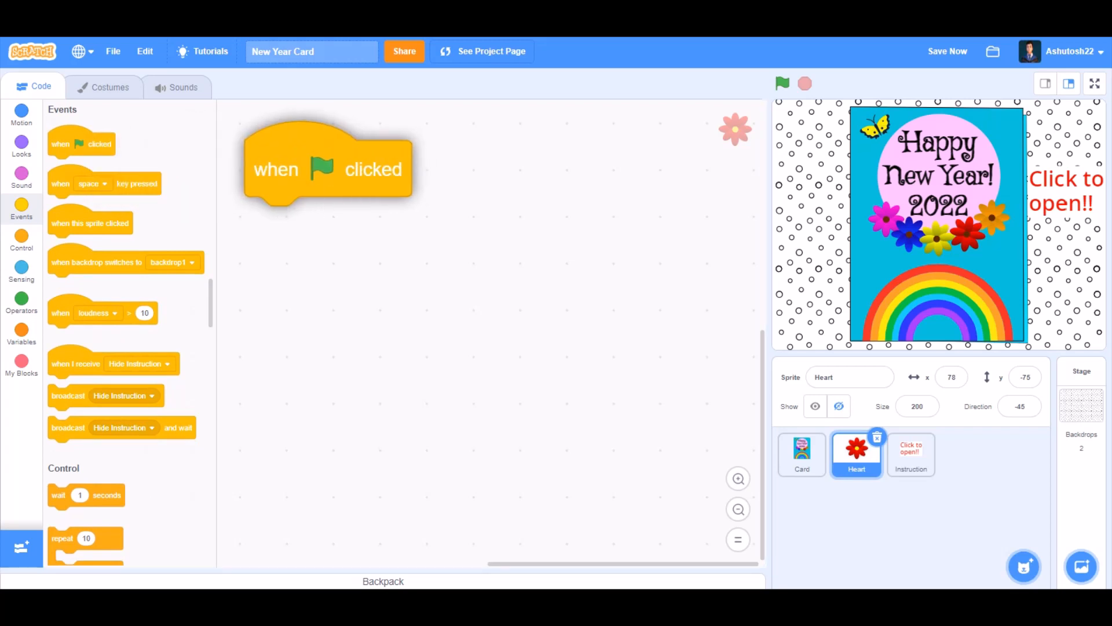
click(21, 113)
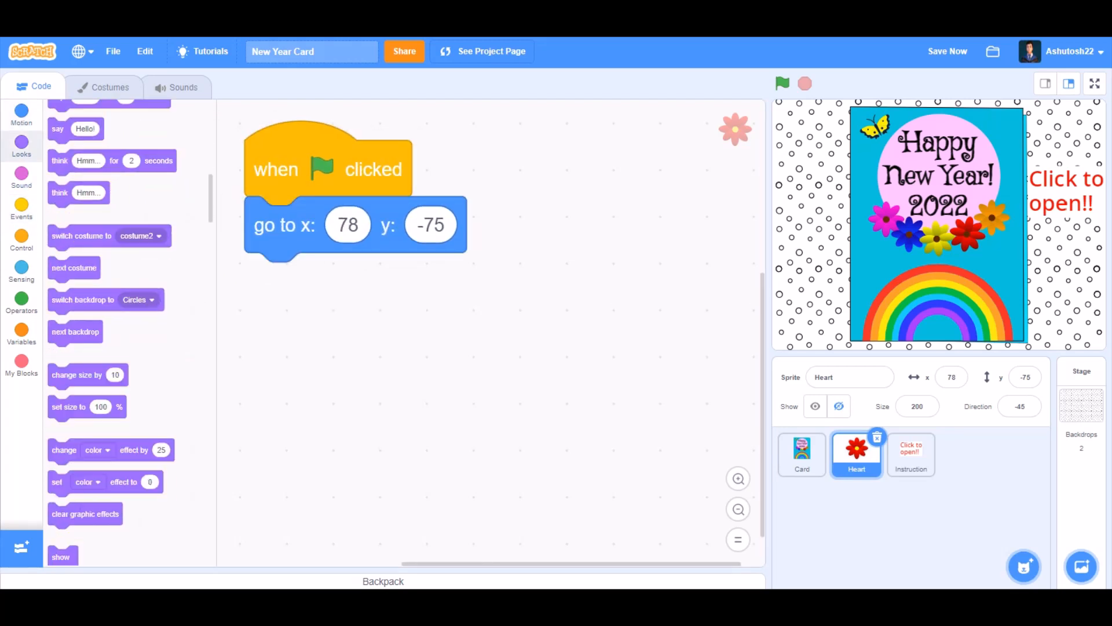
drag(58, 424, 271, 282)
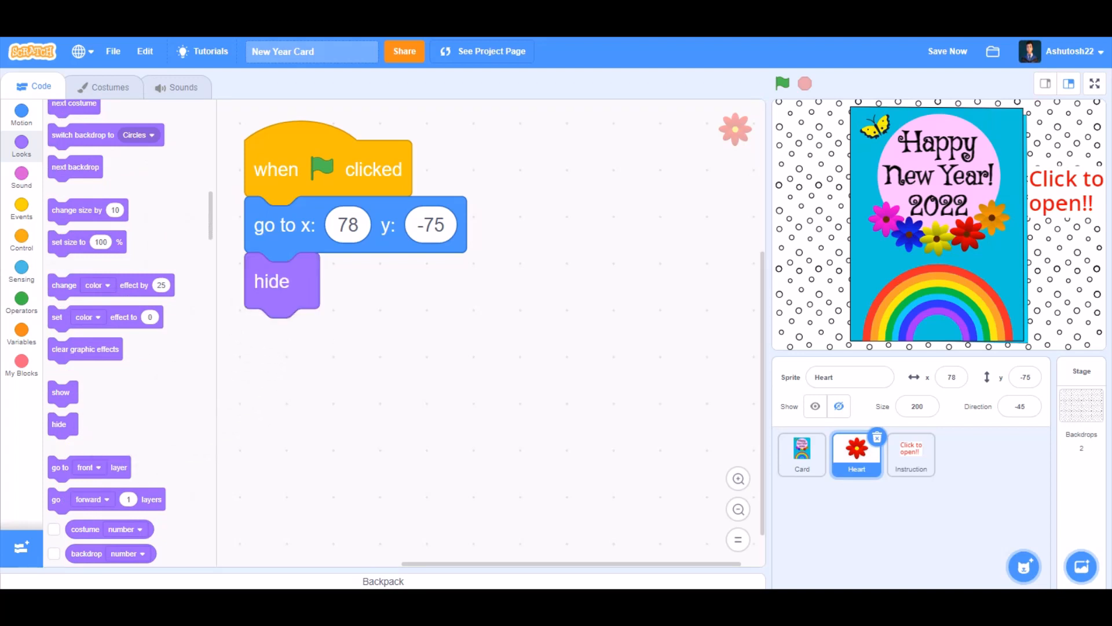
click(21, 210)
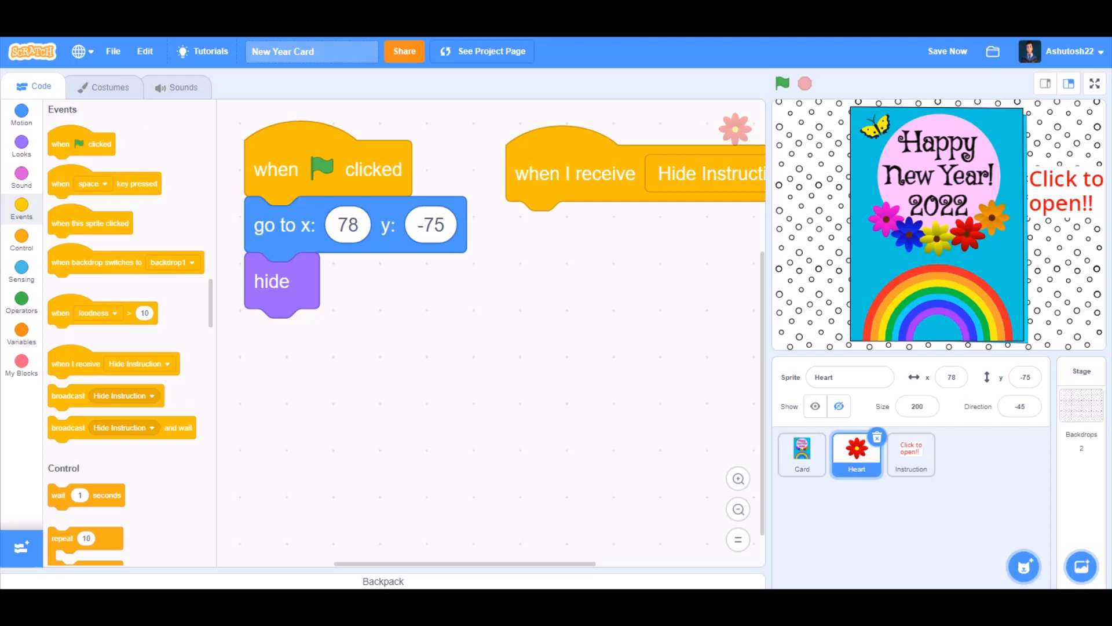
- Under the receiver, go to x -149, y 6, go to front layer and show the Heart
click(21, 114)
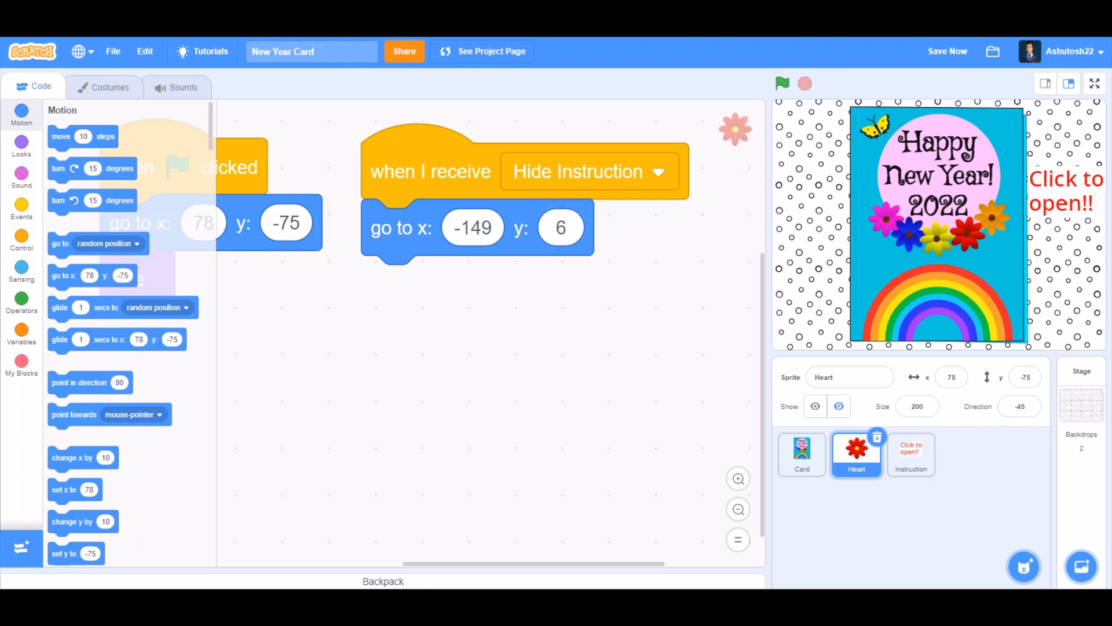
click(21, 147)
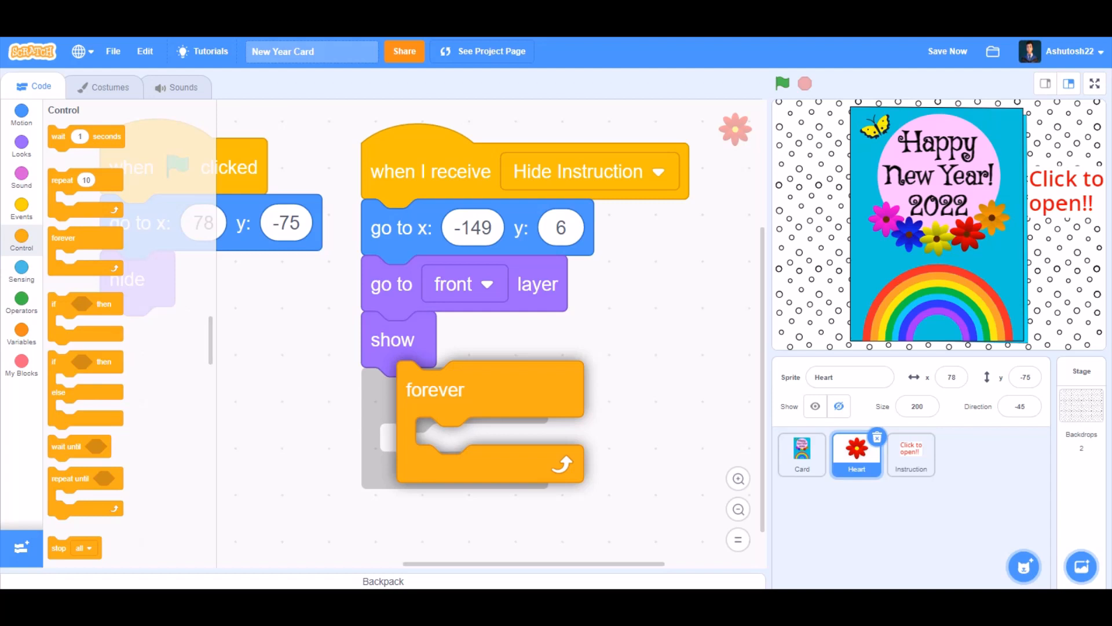
click(21, 114)
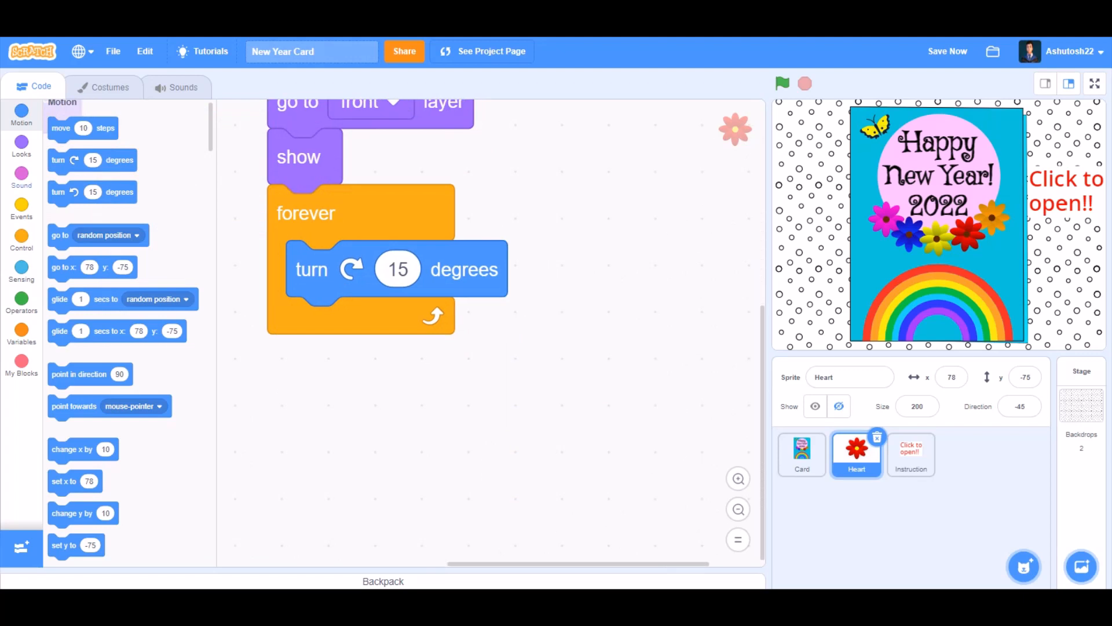
click(21, 146)
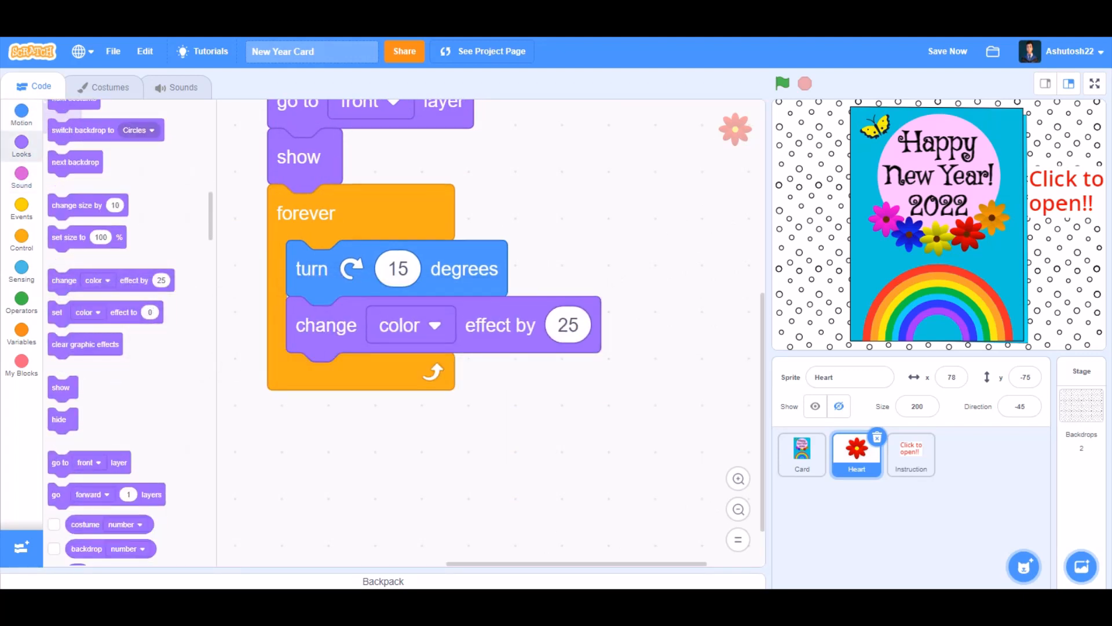
- Add a forever loop turning 15 degrees, changing colour effect by 25 and waiting 0.5 seconds; select the Instruction sprite
click(20, 241)
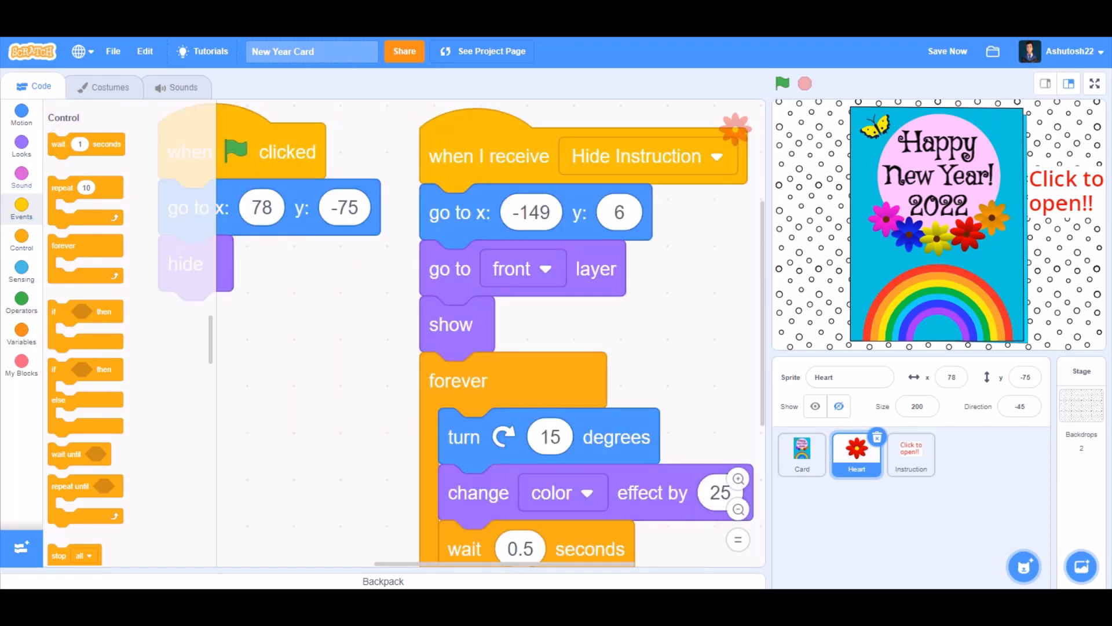
click(21, 142)
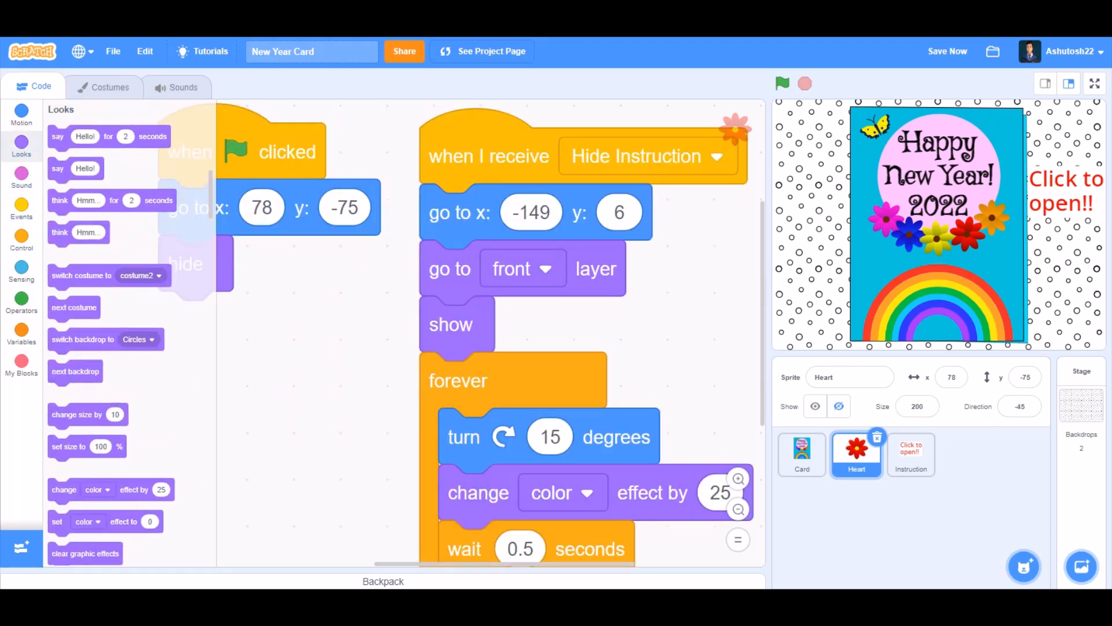
scroll(down, 3)
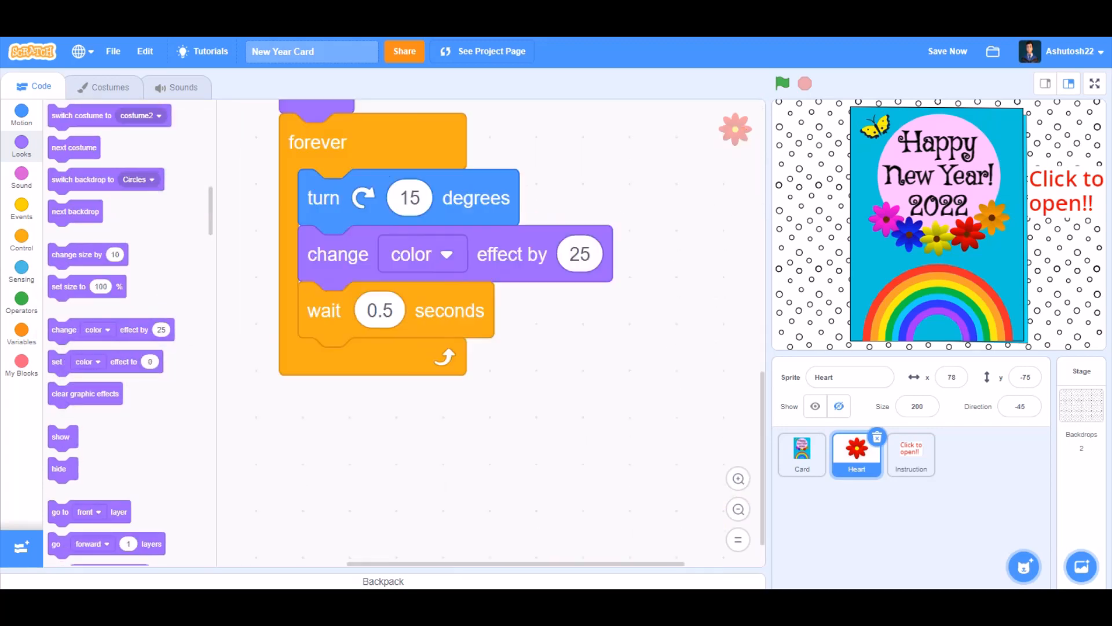
click(910, 454)
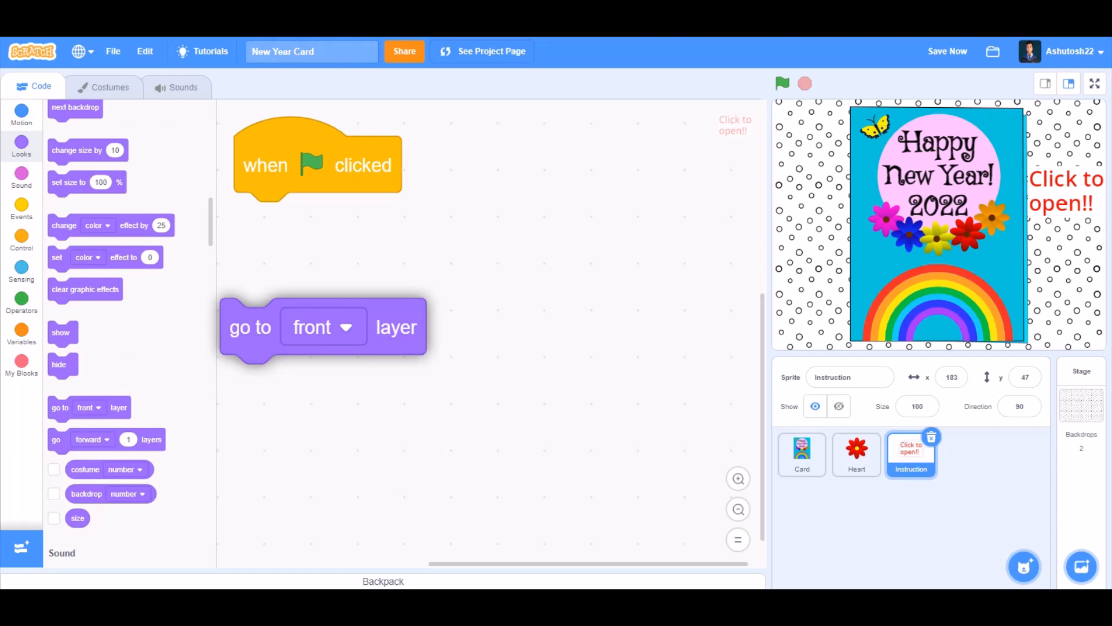
- Make Instruction go to front and show on flag, hide on Hide Instruction, and view its 'Click to open!!' costume
drag(251, 326, 264, 221)
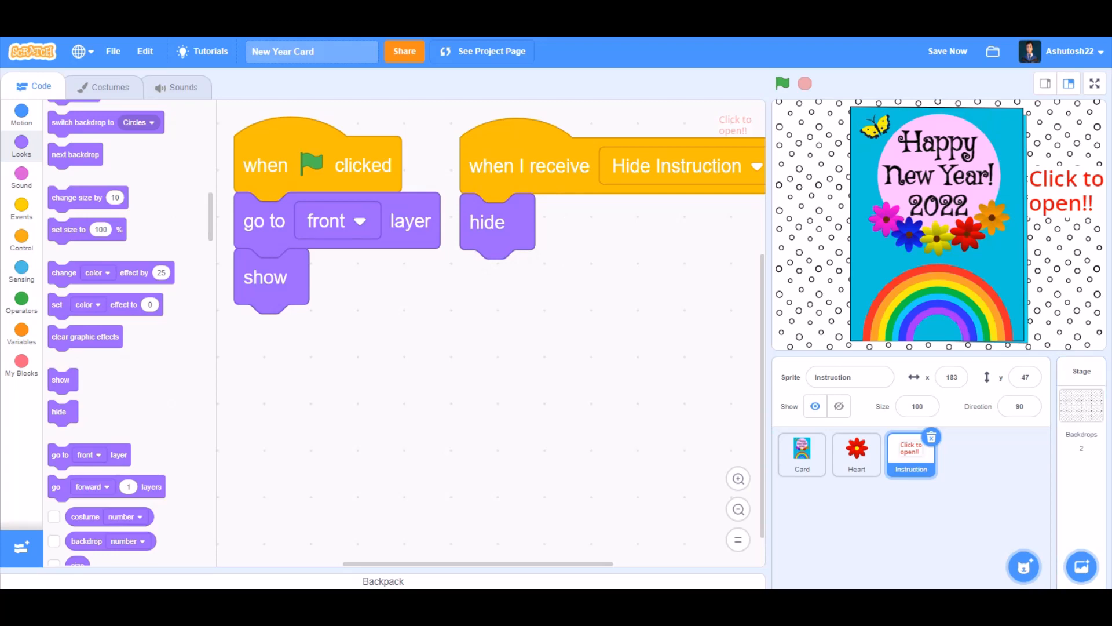
click(110, 87)
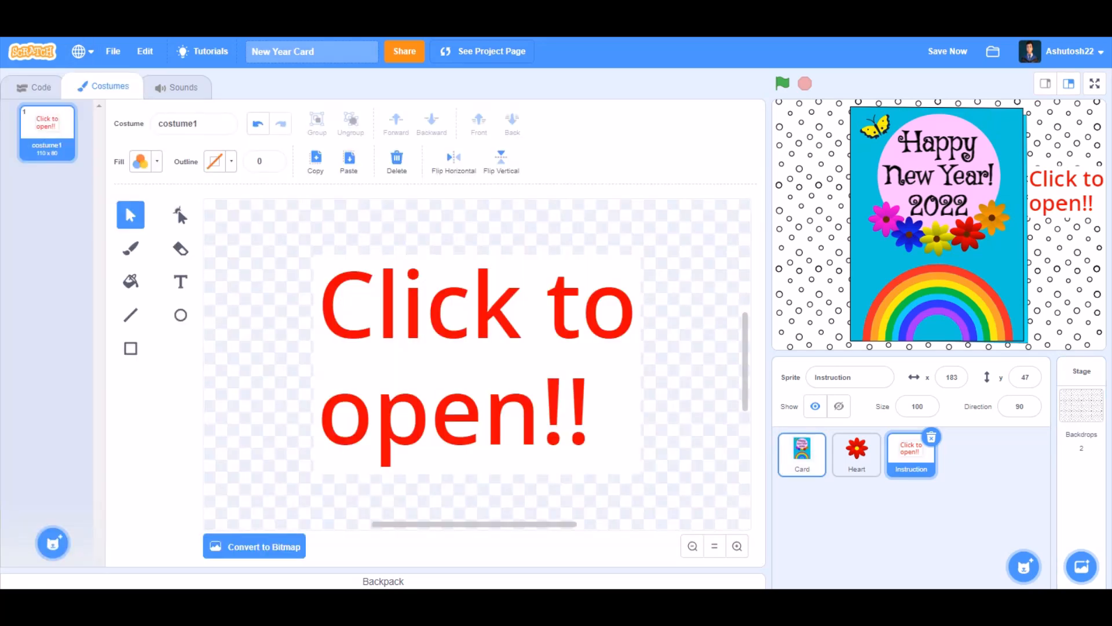